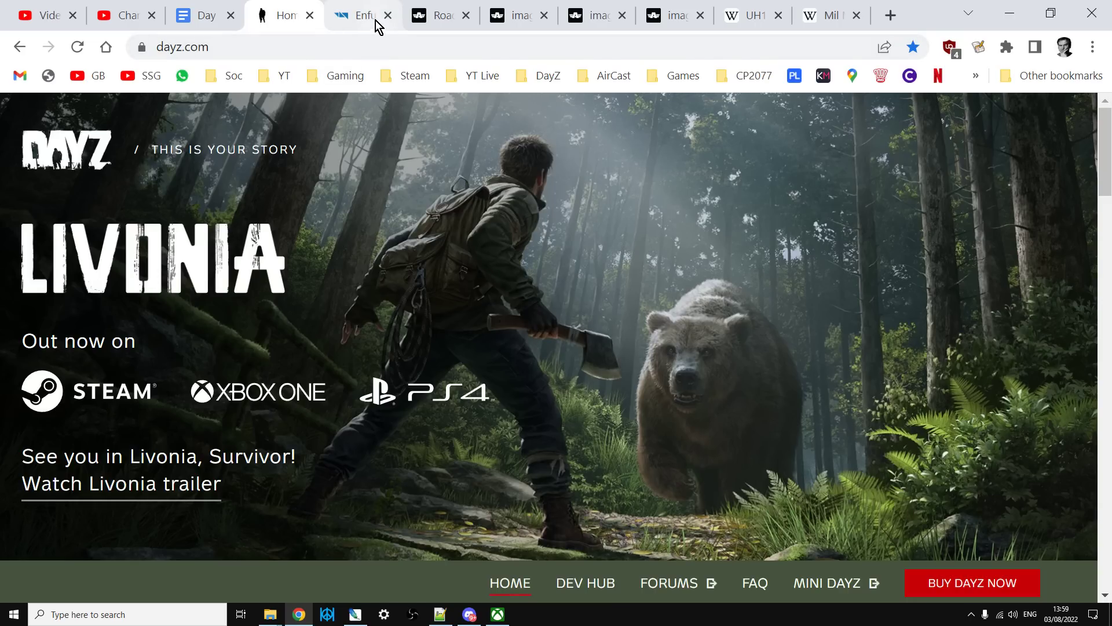
Switch from the DayZ homepage to the enfusionengine.com tab
left_click(361, 14)
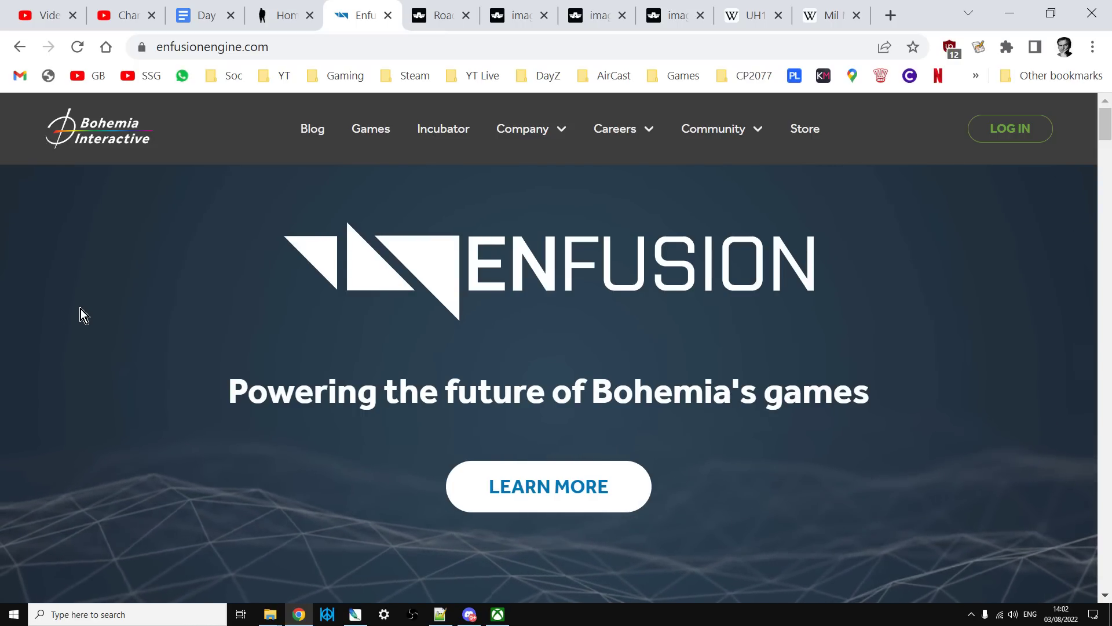
Switch to the reforger.armaplatform.com/news/roadmap tab
left_click(438, 14)
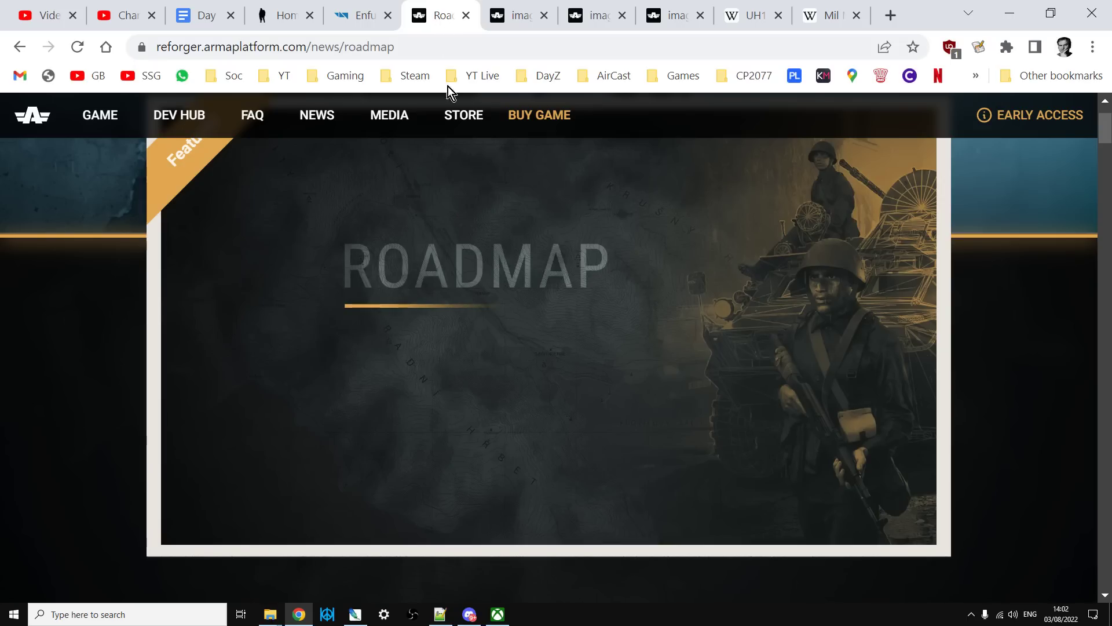
mouse_move(35, 416)
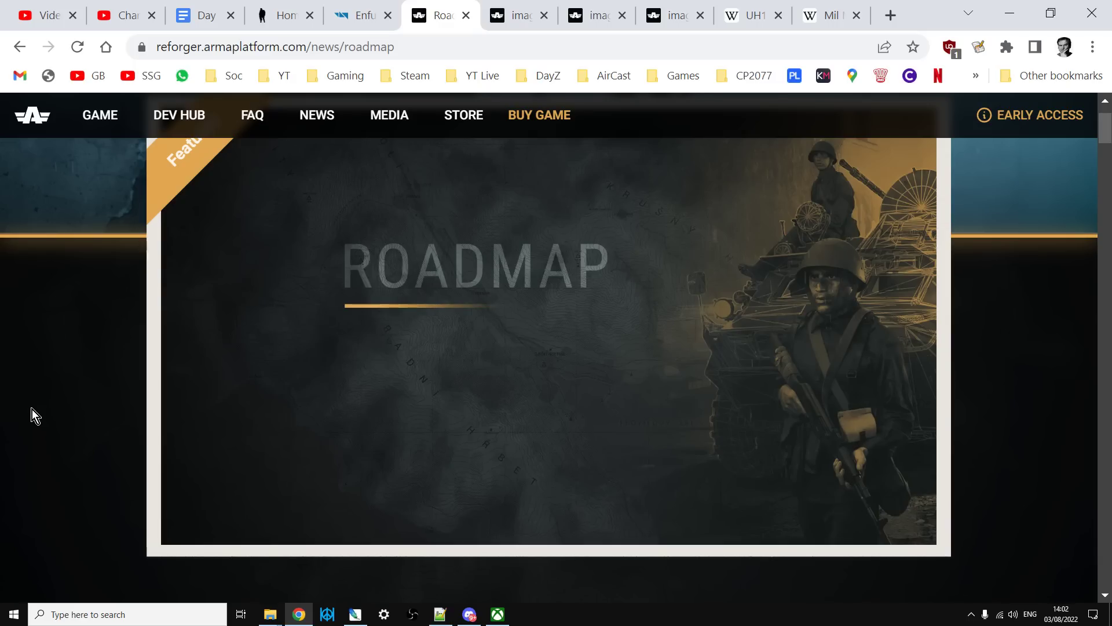
mouse_move(626, 117)
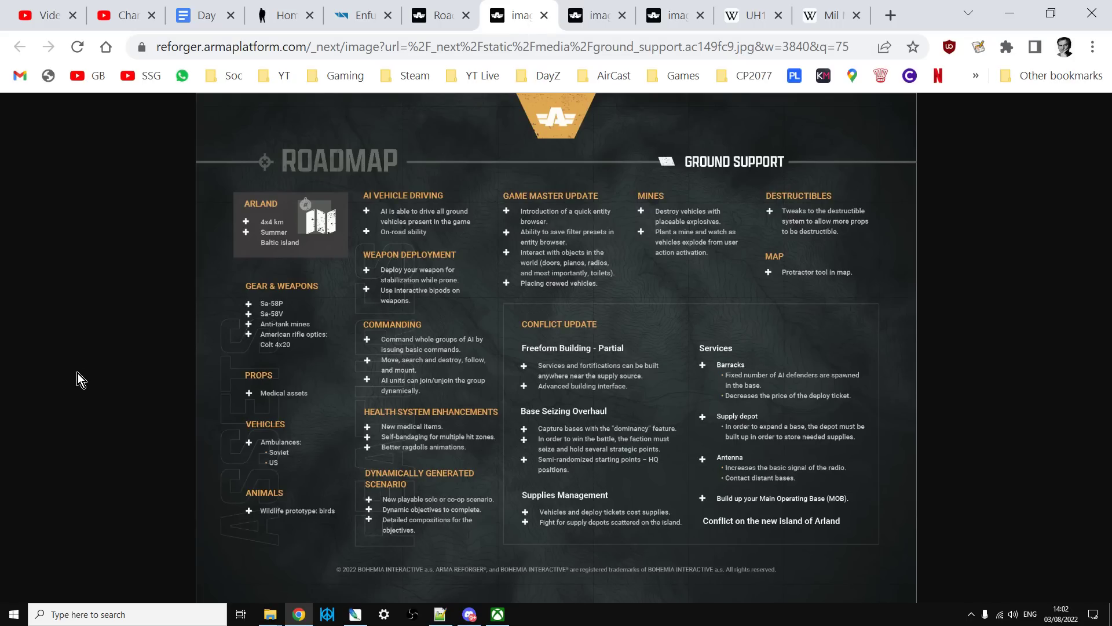
mouse_move(105, 319)
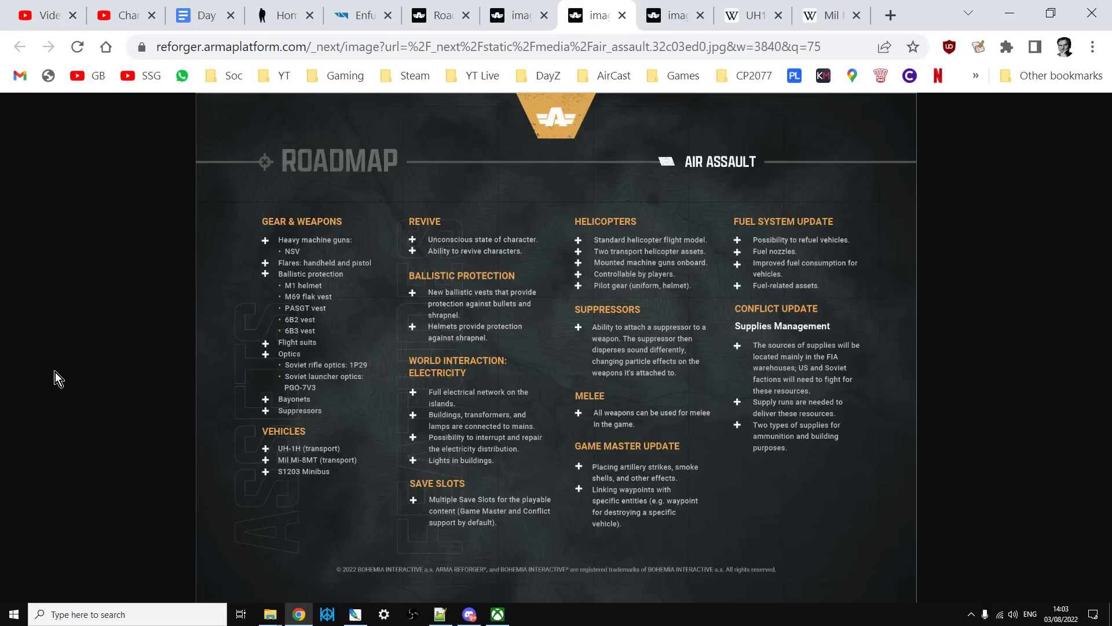
mouse_move(87, 363)
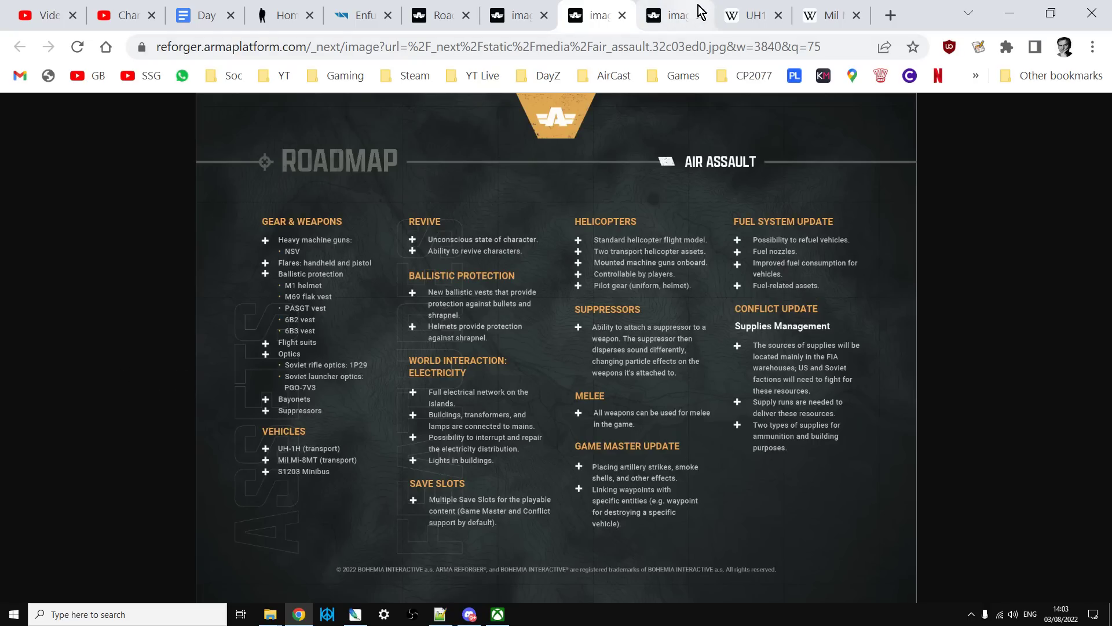
View the UH-1H Huey Wikipedia photo, then return to the Air Assault roadmap tab
left_click(748, 14)
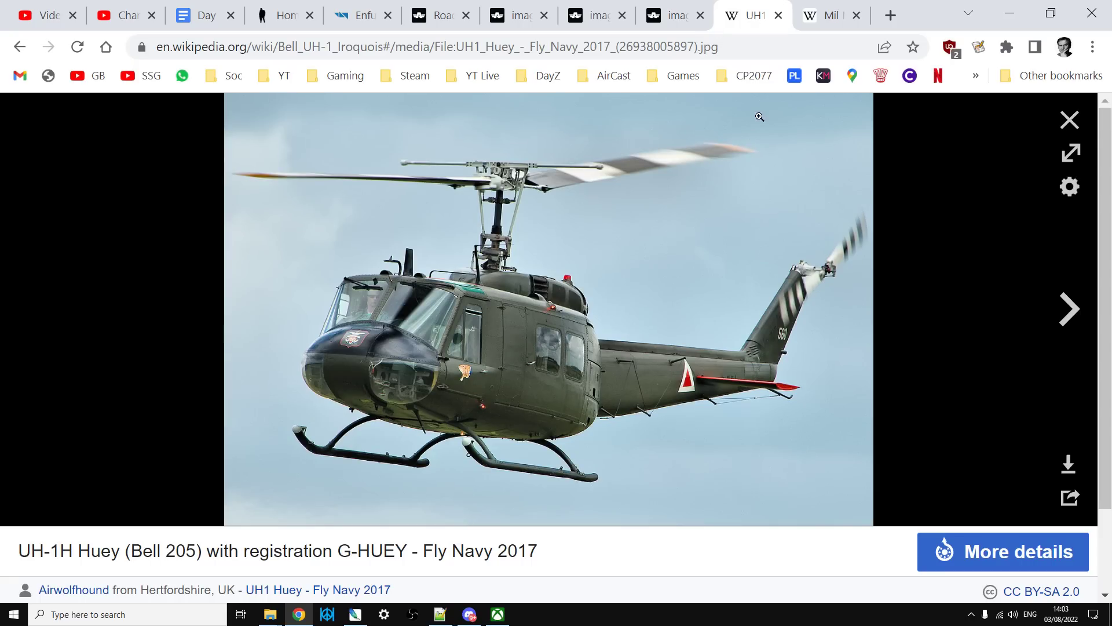
left_click(828, 14)
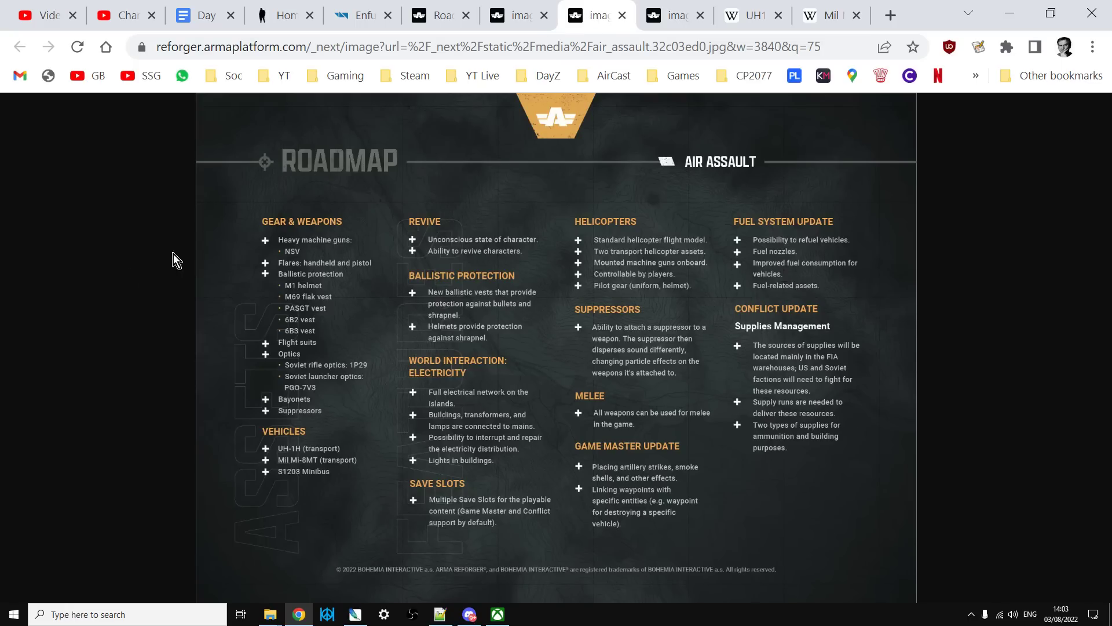
mouse_move(27, 296)
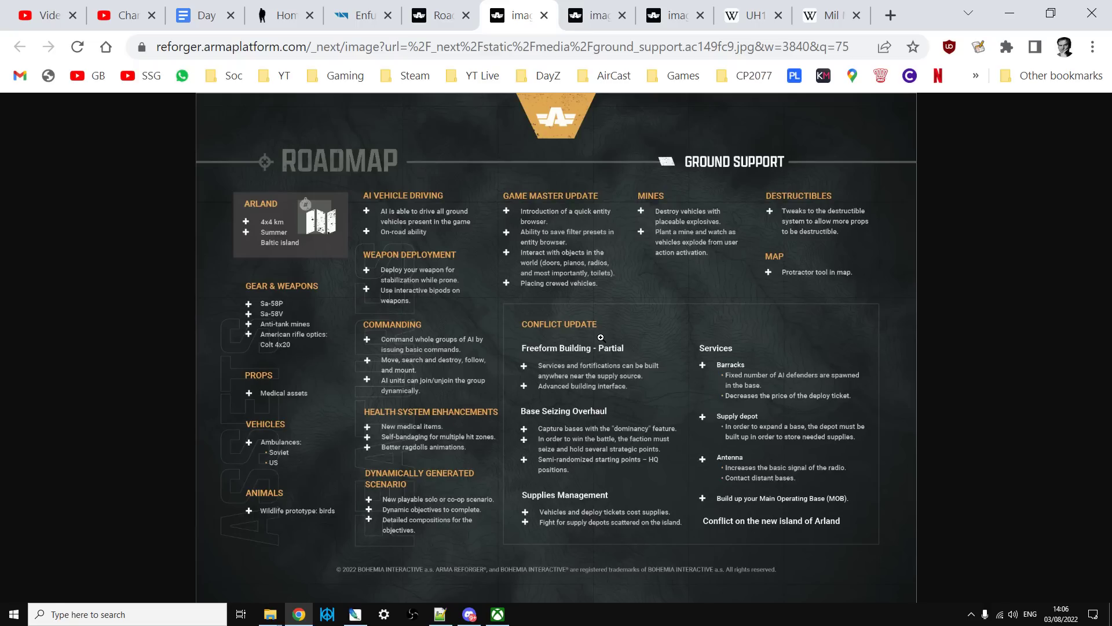
mouse_move(605, 333)
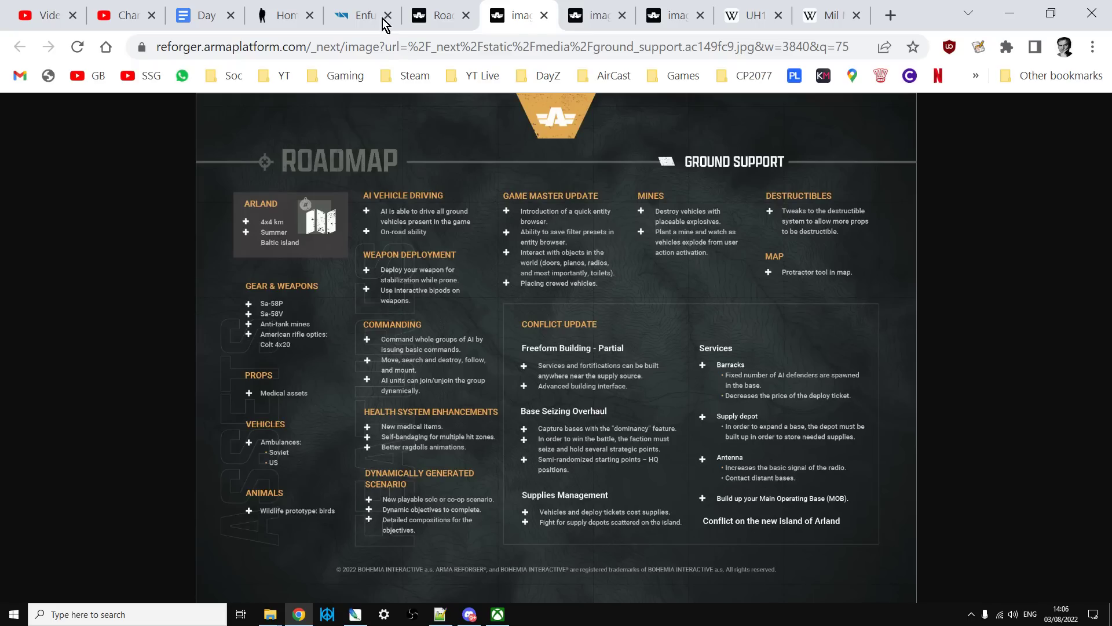
Switch from the Ground Support roadmap image to the enfusionengine.com tab
left_click(354, 14)
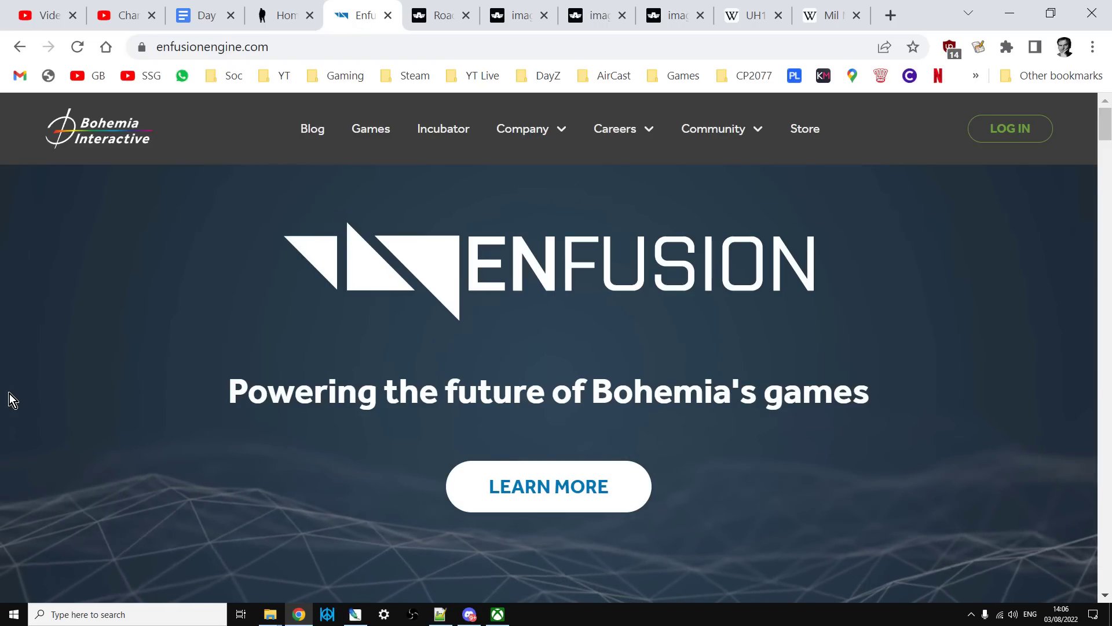